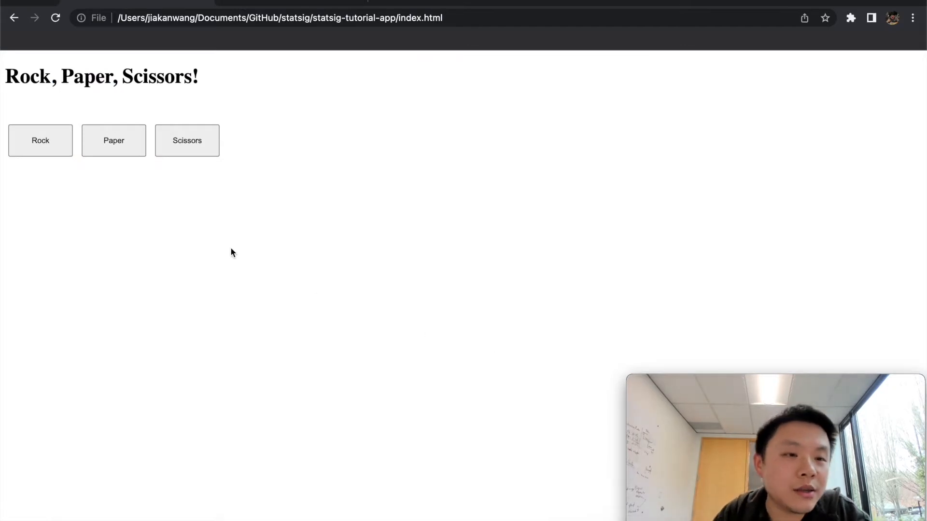
mouse_move(60, 163)
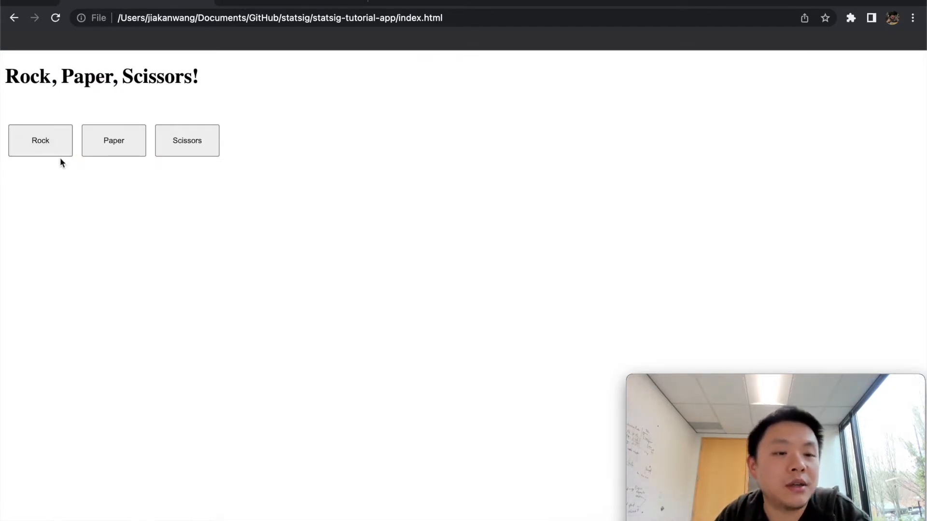
Play two rounds so the page shows a result and a win/loss tally.
left_click(114, 141)
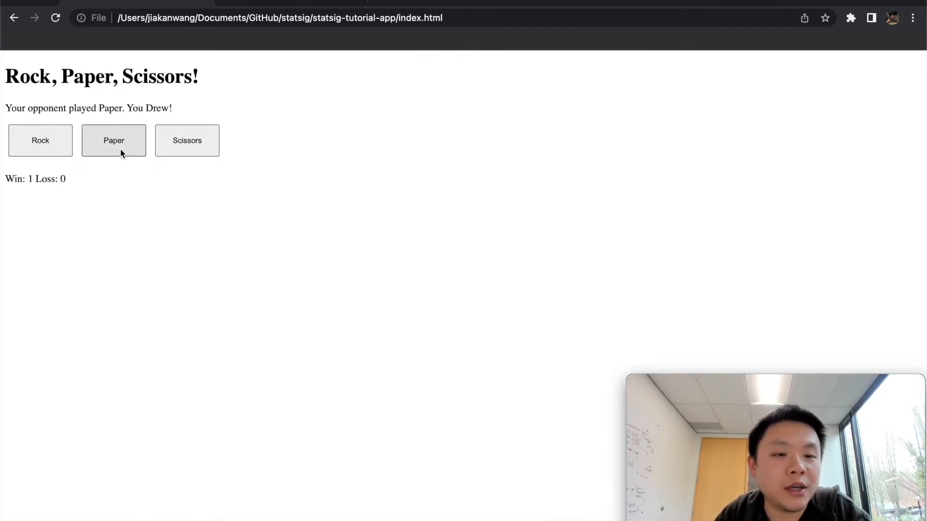
left_click(114, 141)
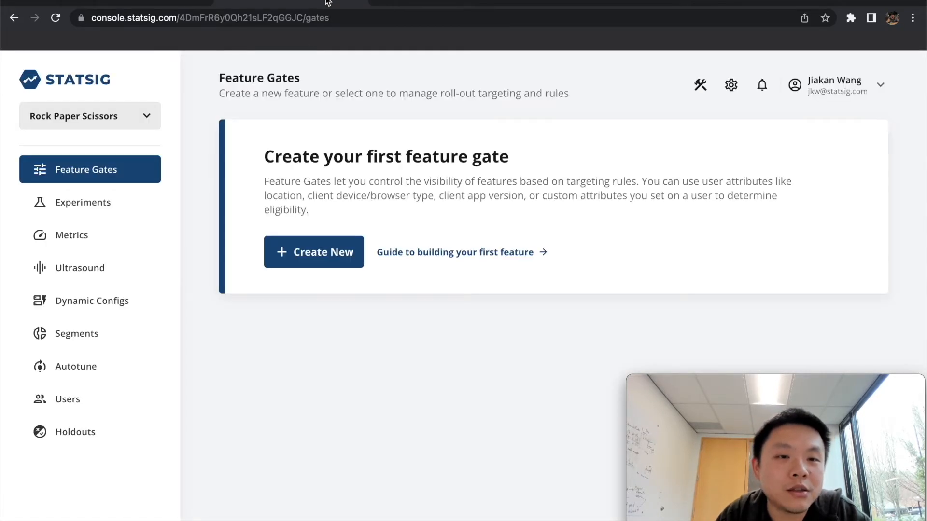
mouse_move(139, 143)
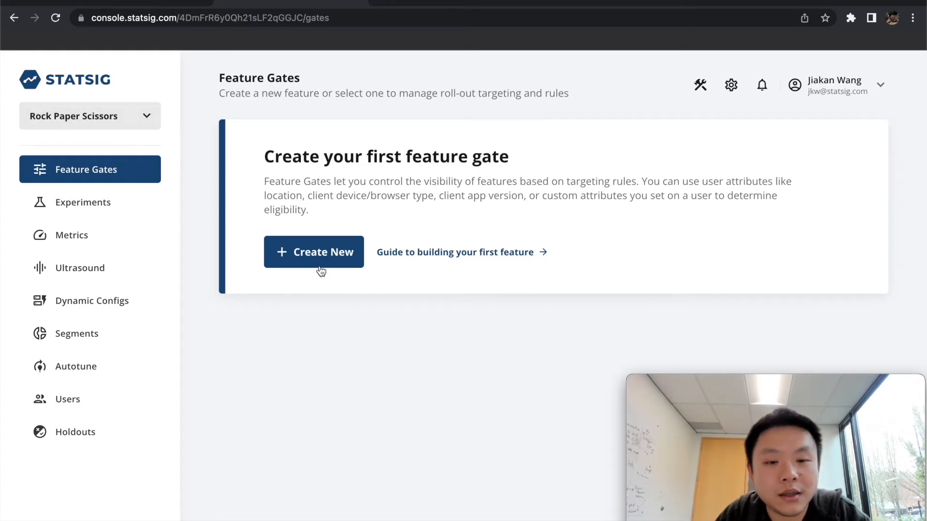
Start a new feature gate from the Feature Gates page.
left_click(314, 252)
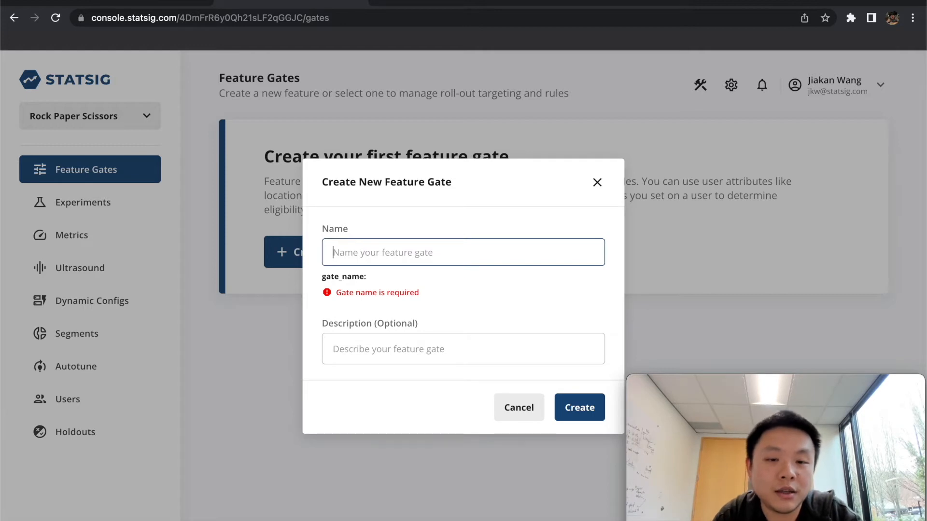
Create a feature gate named show_larger_text.
type("show_larger_fon")
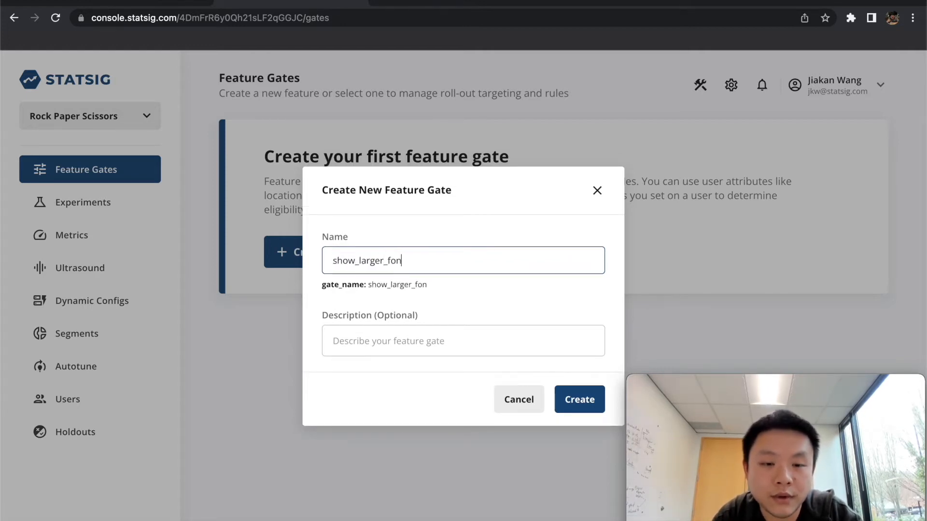
type("text")
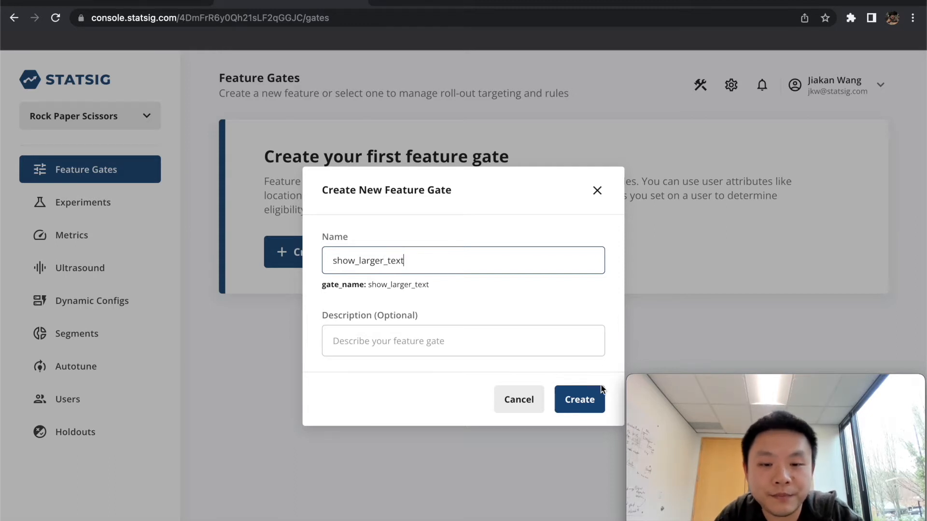
left_click(580, 400)
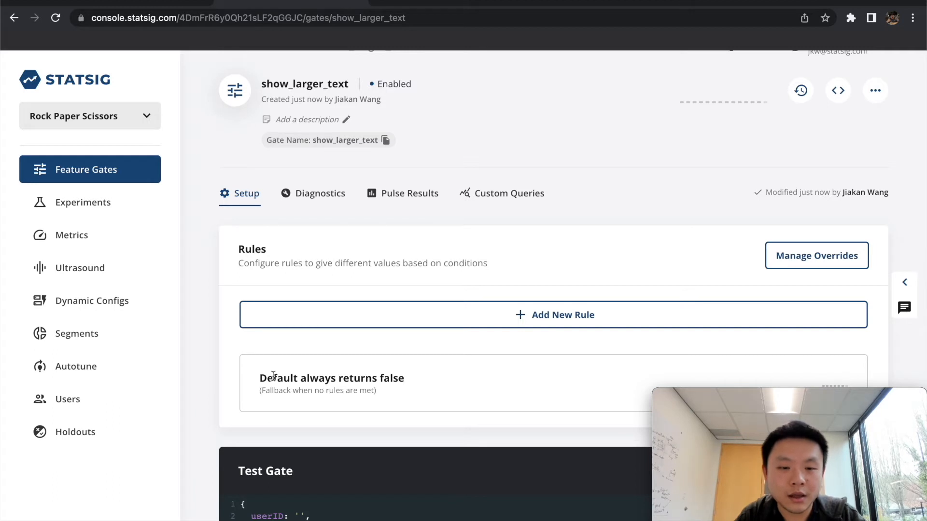
triple_click(330, 379)
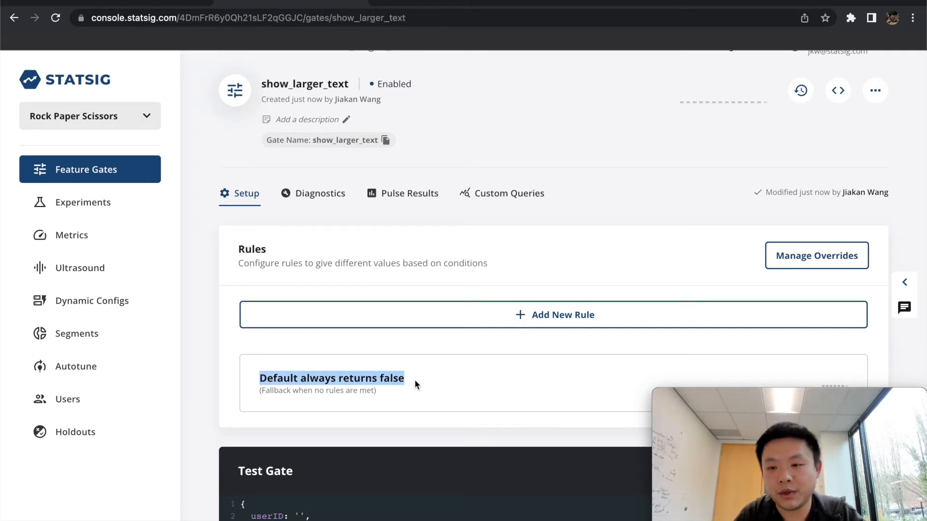
mouse_move(477, 344)
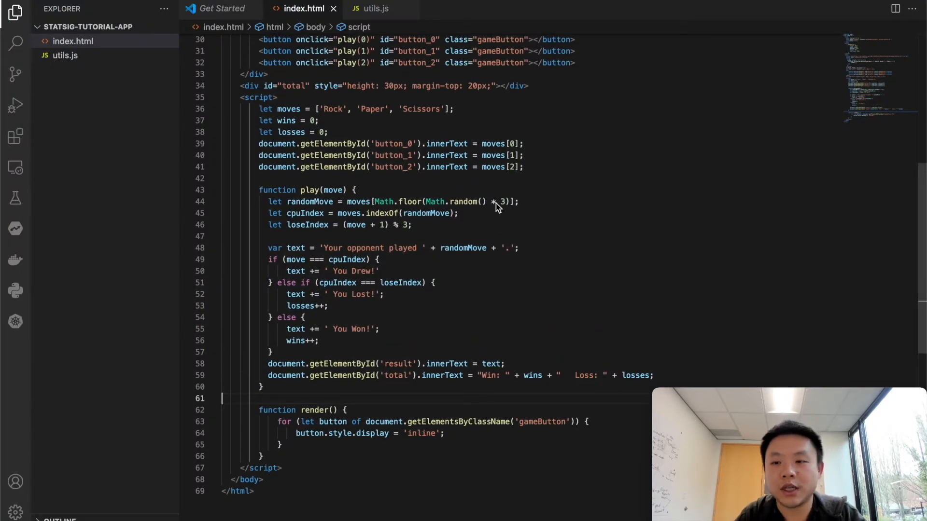
scroll("up", 3)
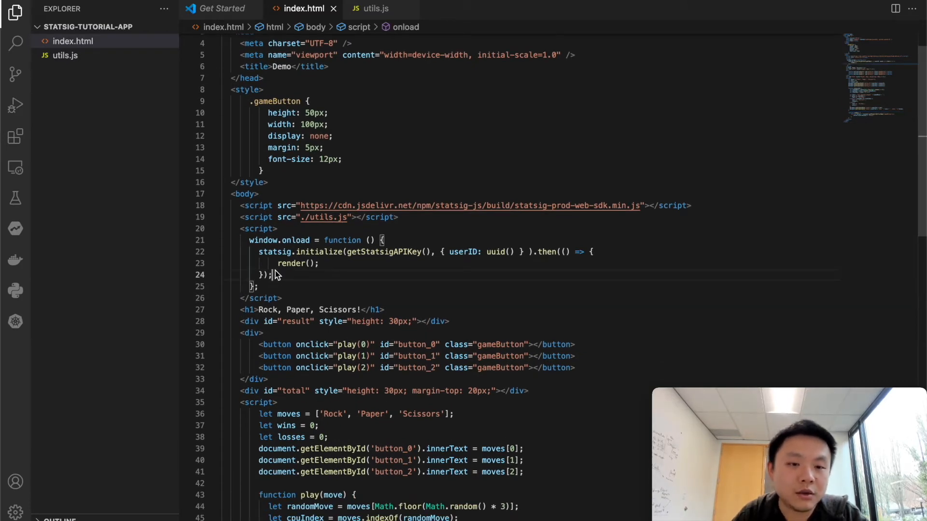
mouse_move(274, 254)
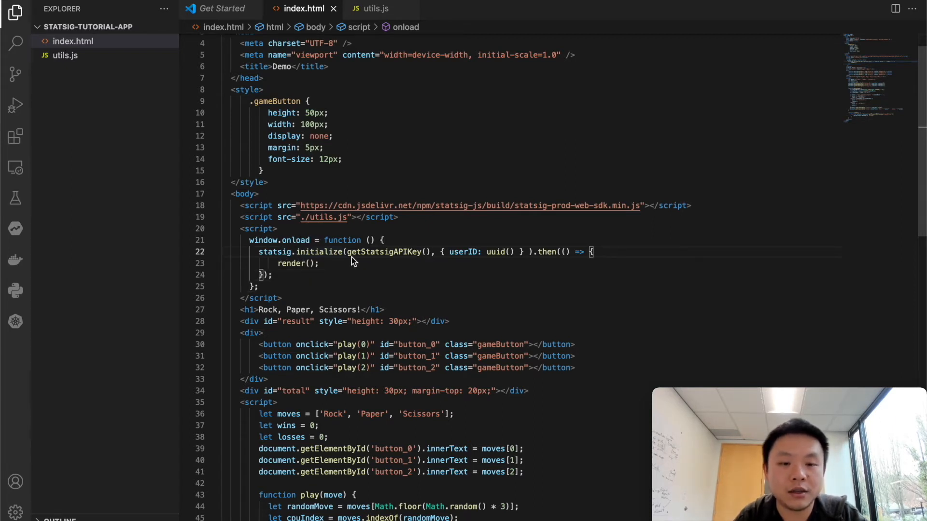
mouse_move(400, 266)
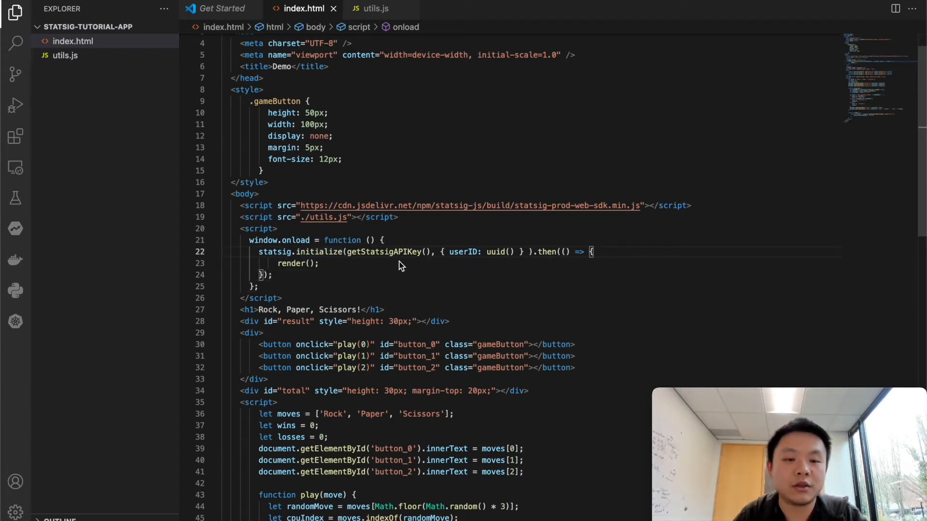
mouse_move(384, 258)
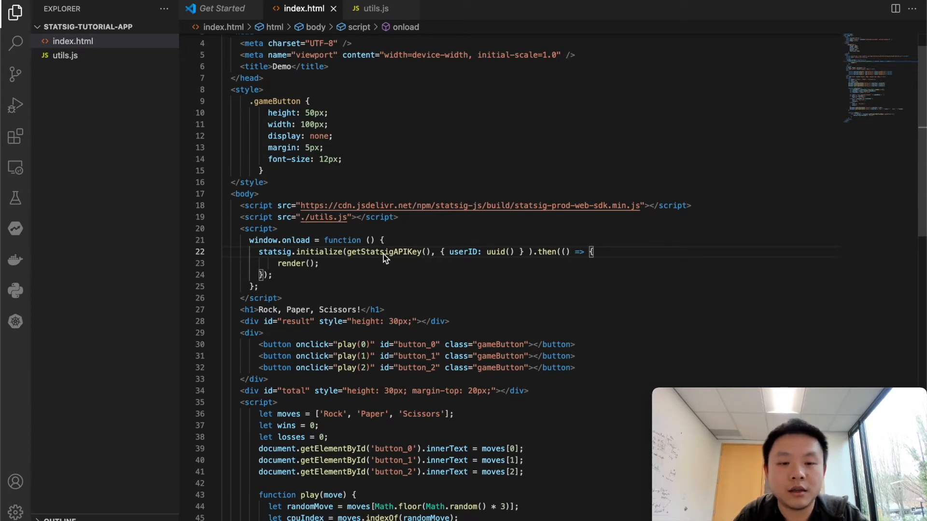
mouse_move(423, 276)
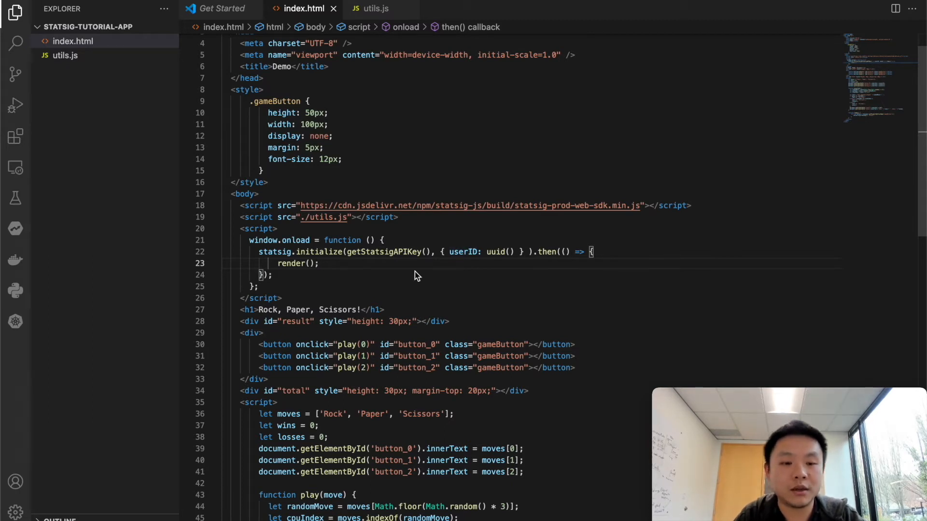
mouse_move(291, 275)
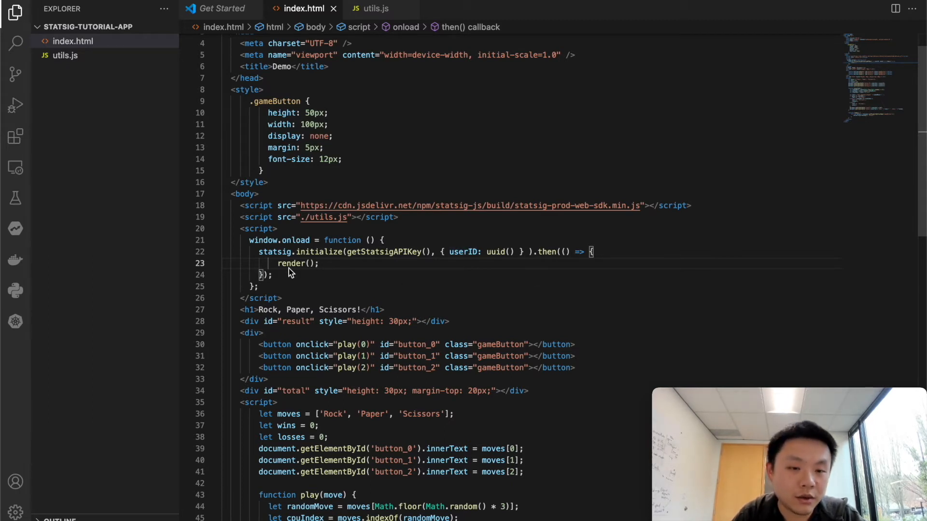
mouse_move(299, 270)
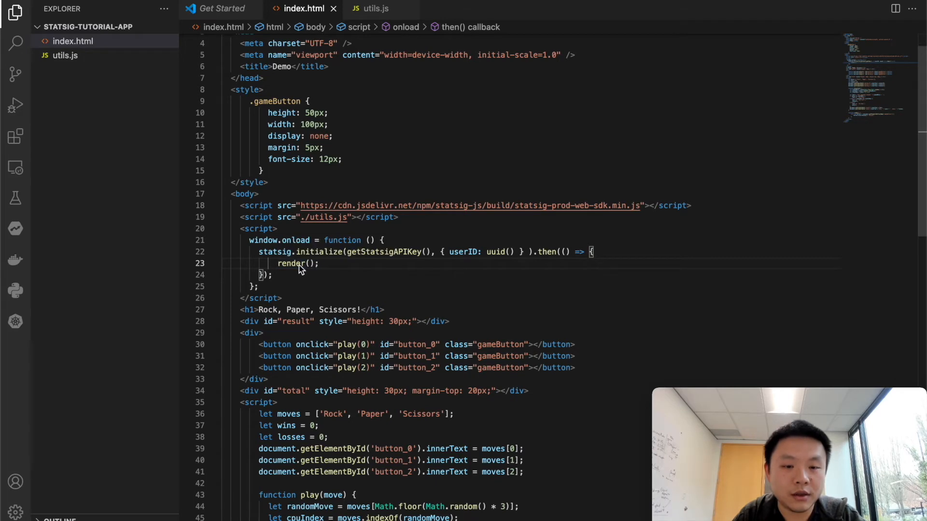
Add button.style.fontSize = '20px' to each button in render()'s loop.
scroll("down", 3)
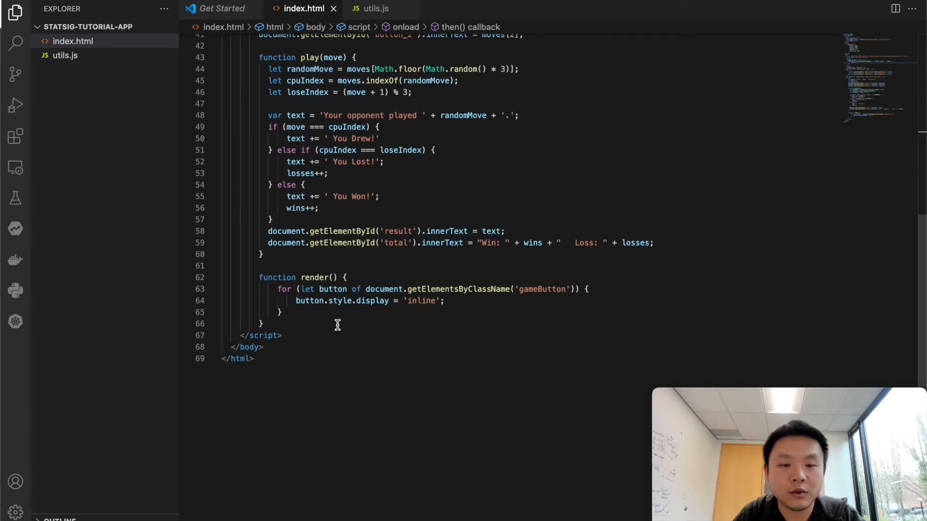
mouse_move(299, 303)
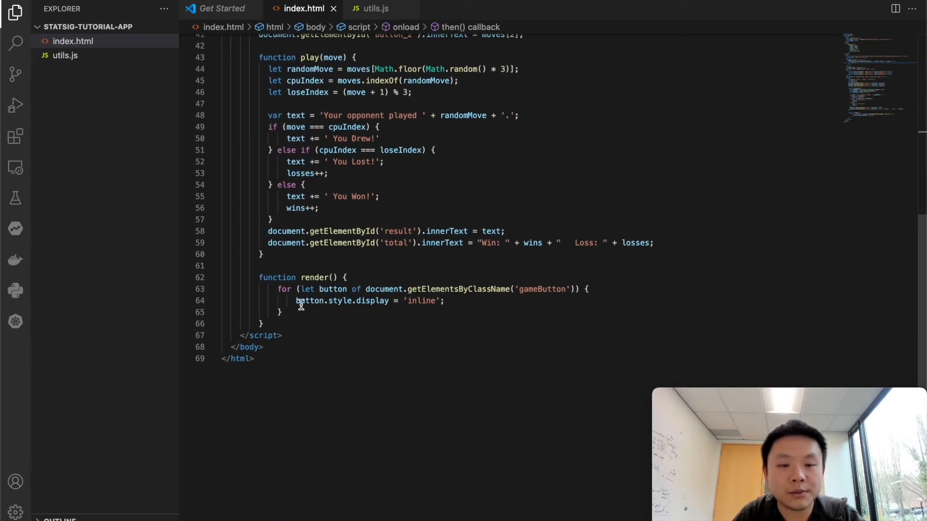
mouse_move(463, 284)
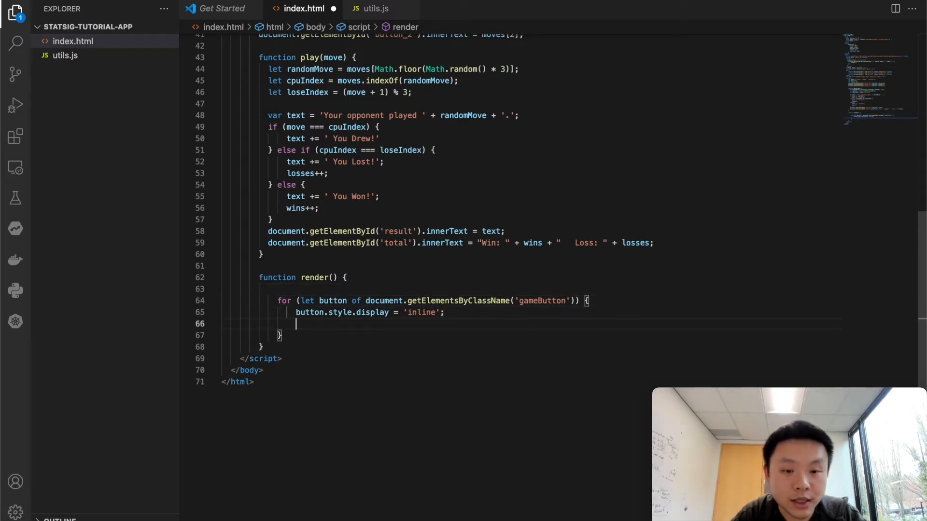
type("button.style.fo")
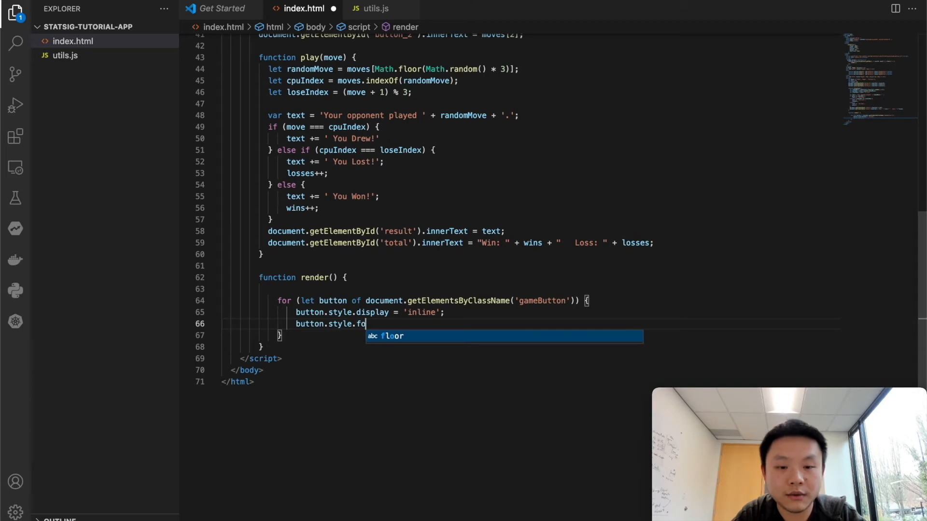
type("ntSize")
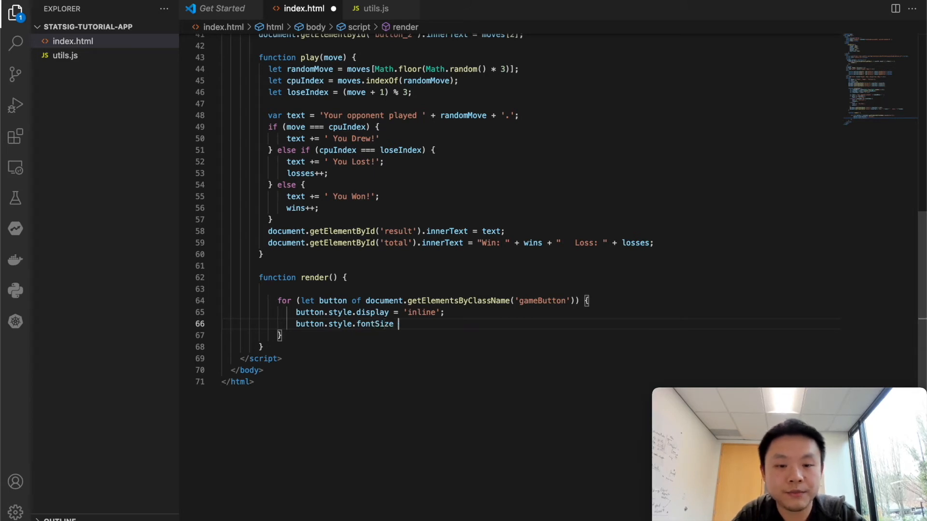
type("= '20p'")
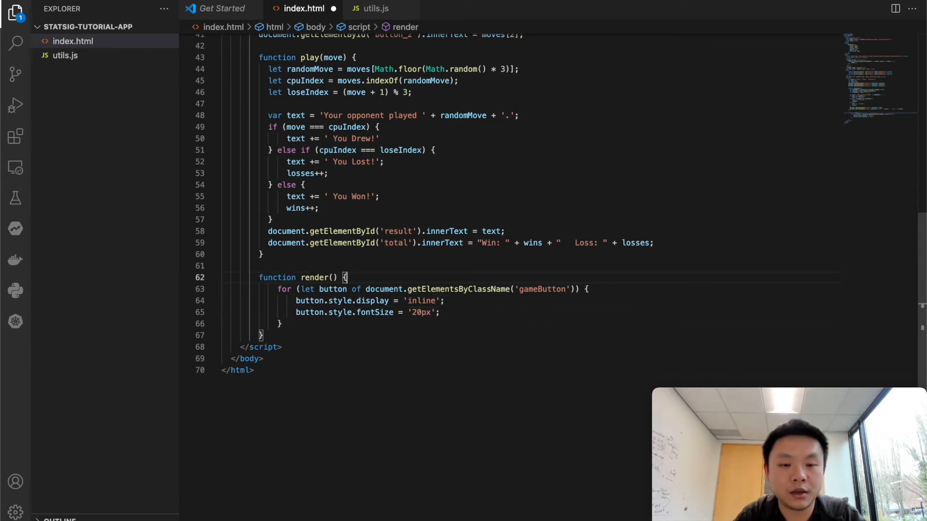
key("Cmd+Tab")
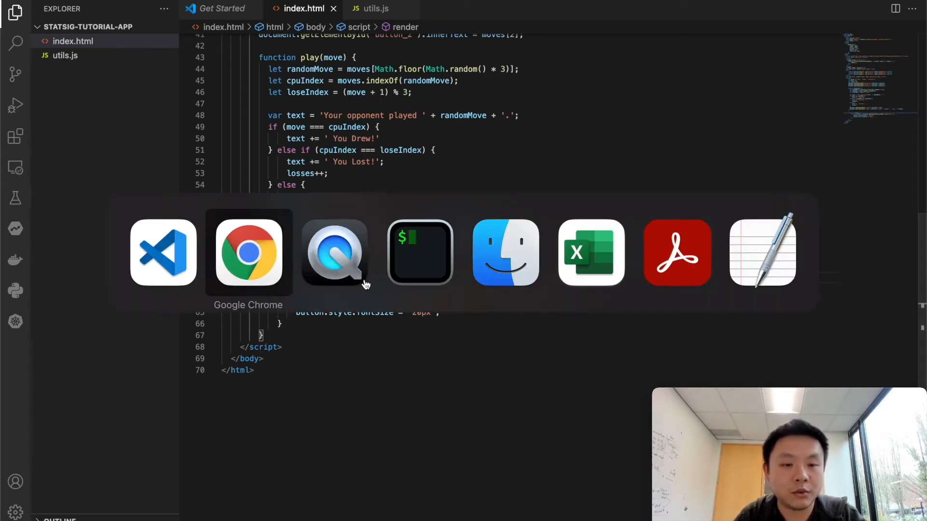
left_click(249, 253)
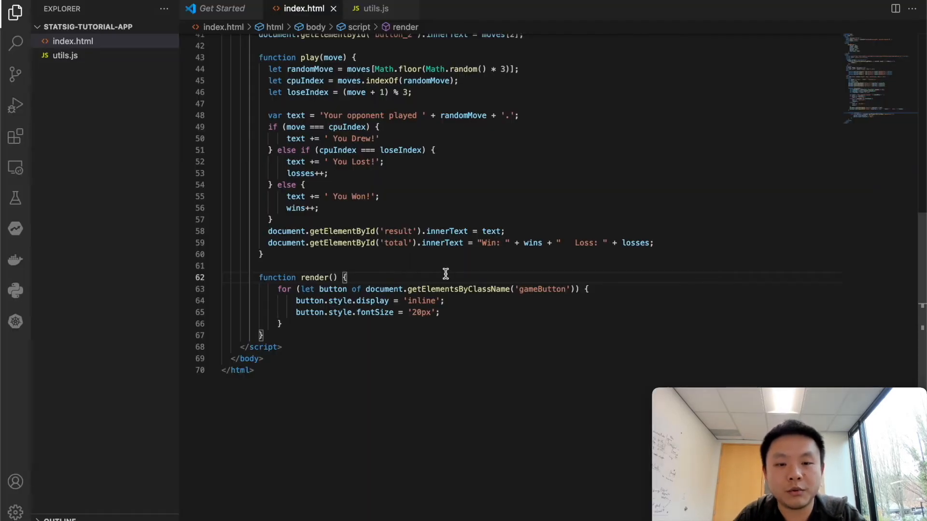
Declare let showLargerText = statsig.checkGate('show_larger_text') at the top of render().
key("Enter")
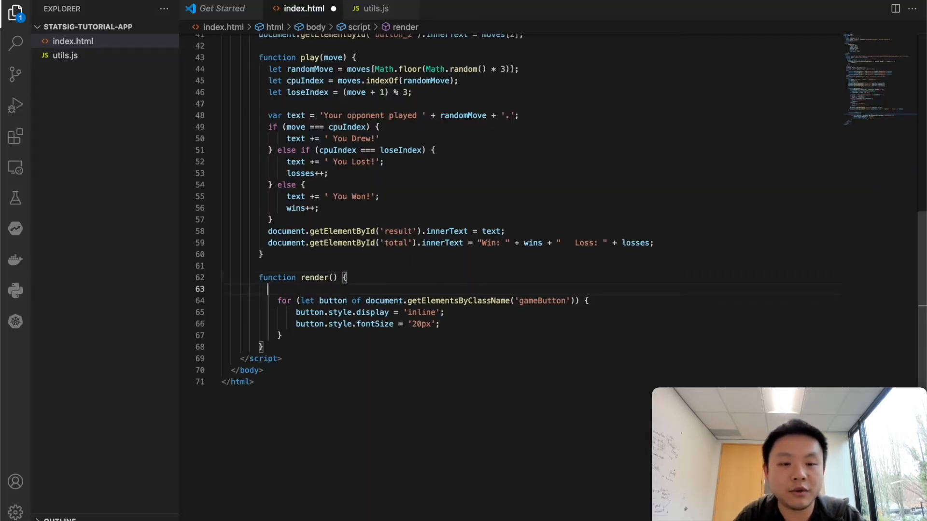
type("let showL")
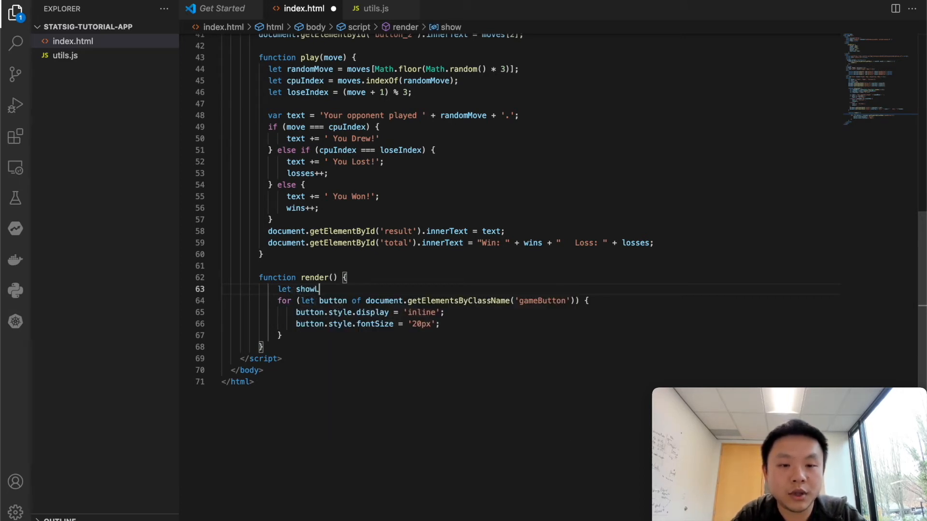
type("argerText =")
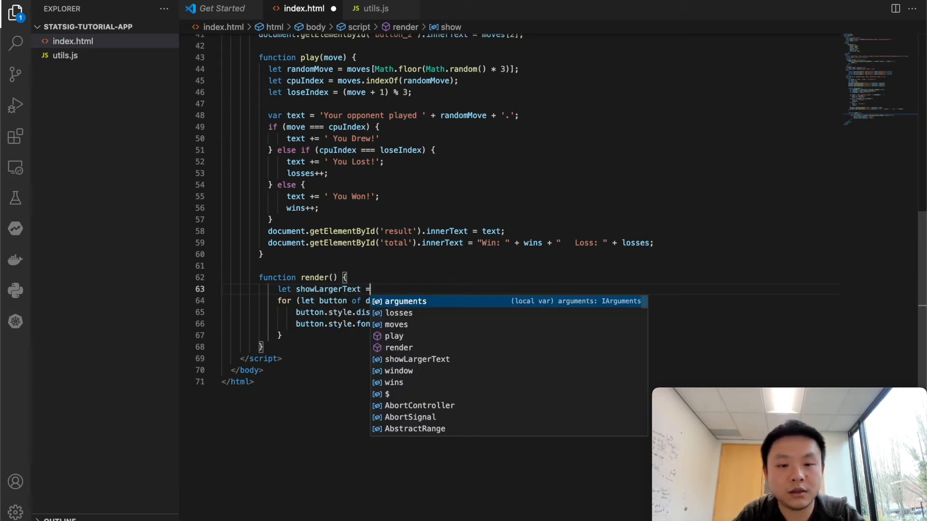
type("statsig.check")
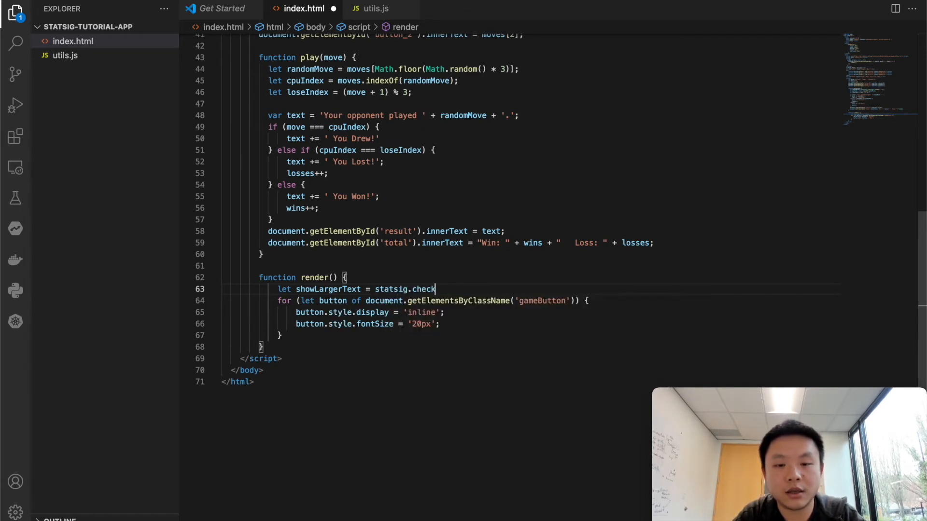
type("Gate()")
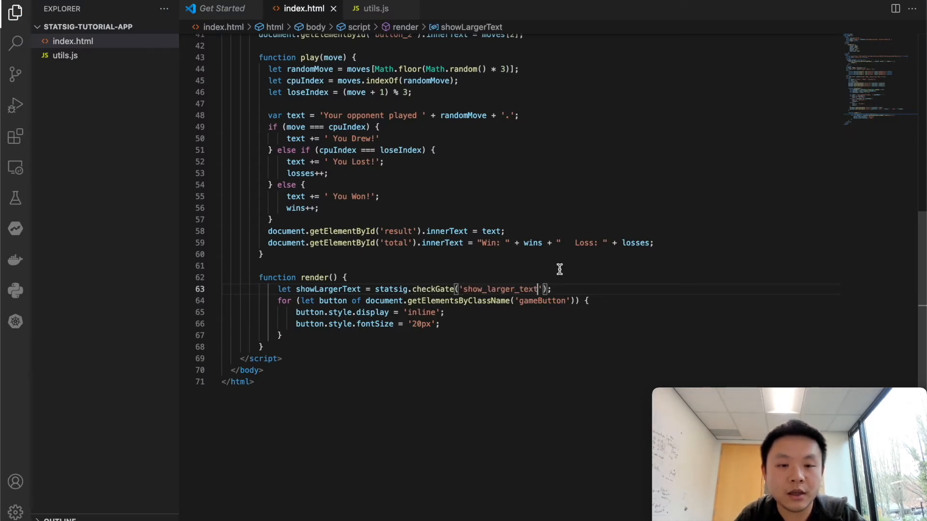
double_click(328, 289)
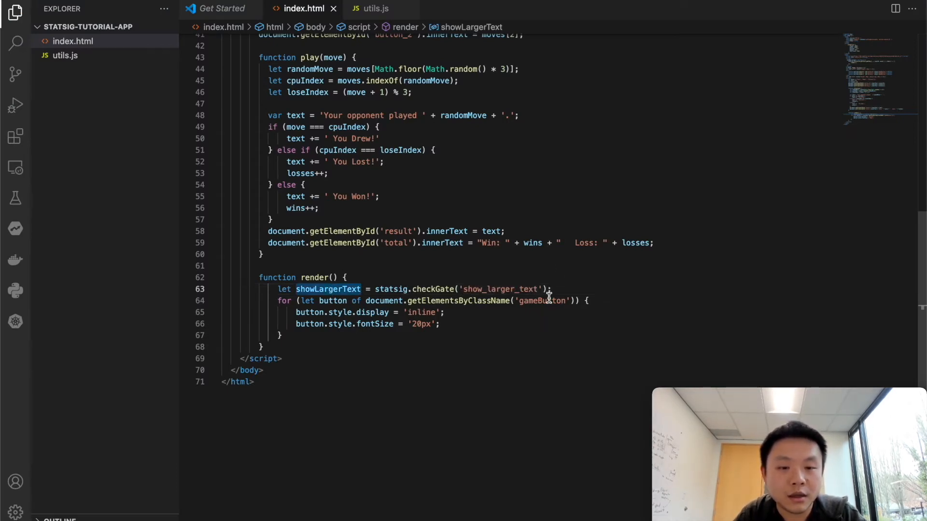
Wrap the 20px fontSize line in if (showLargerText) { }.
left_click(491, 313)
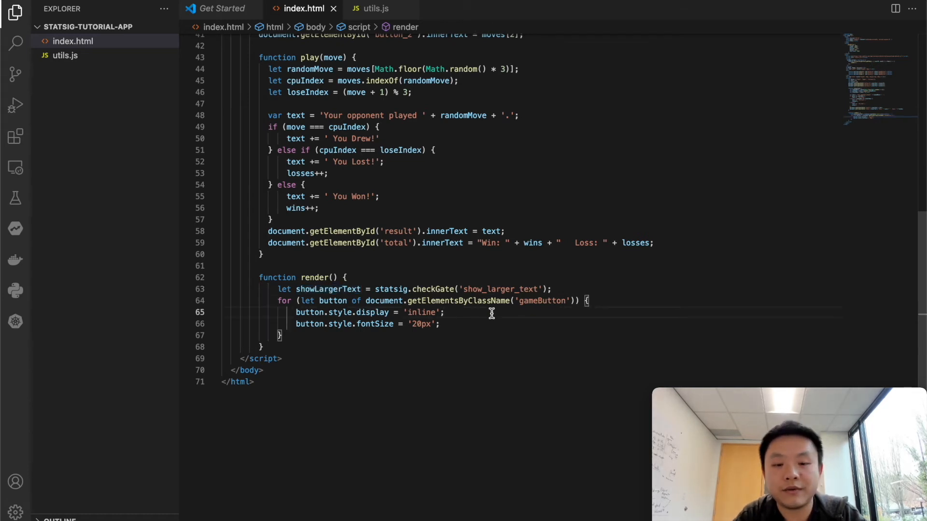
key("Enter")
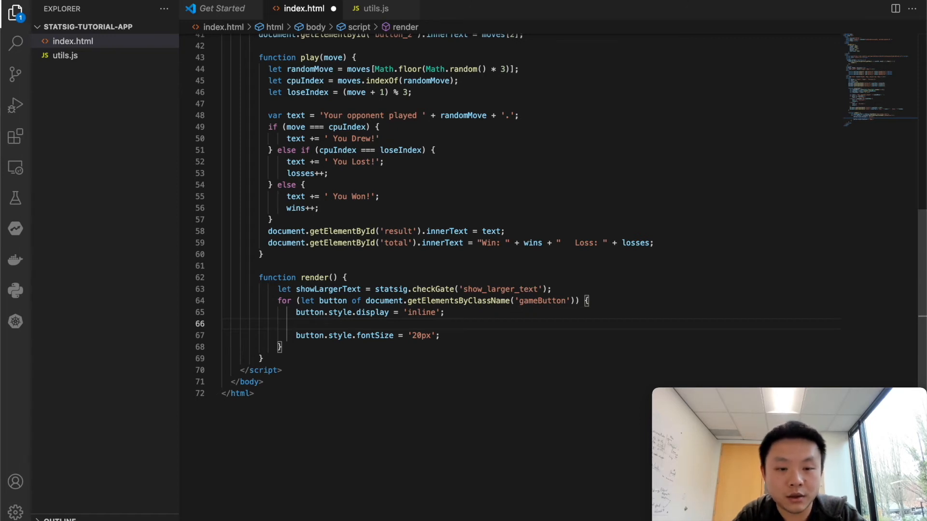
type("if (showLargerText) {")
type("}")
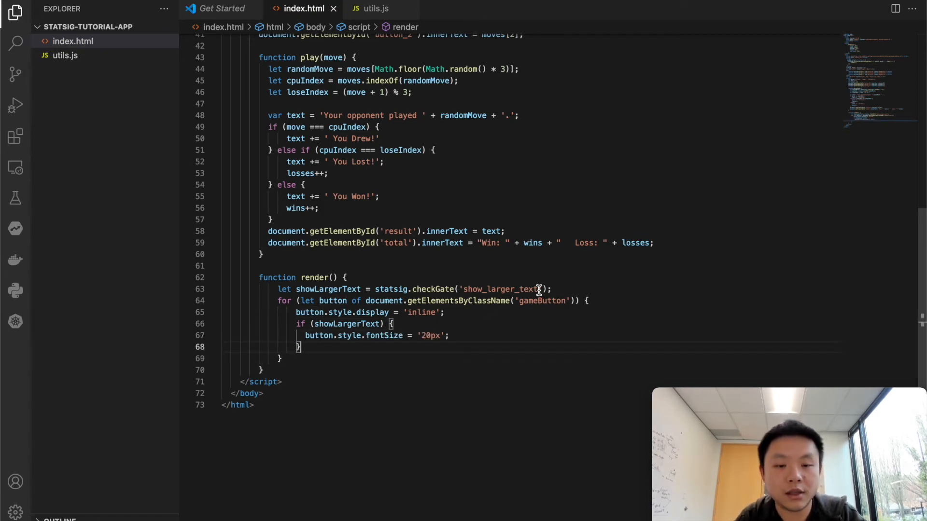
mouse_move(549, 274)
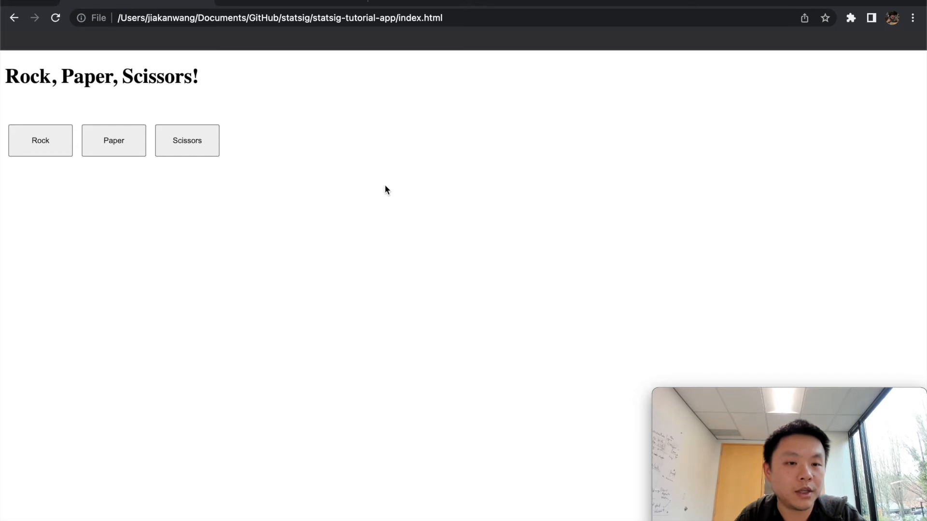
mouse_move(187, 152)
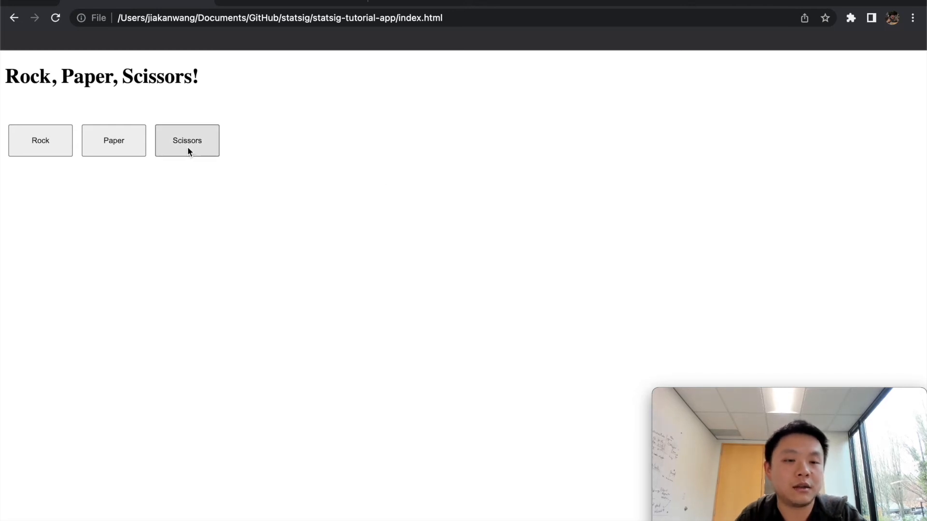
mouse_move(255, 93)
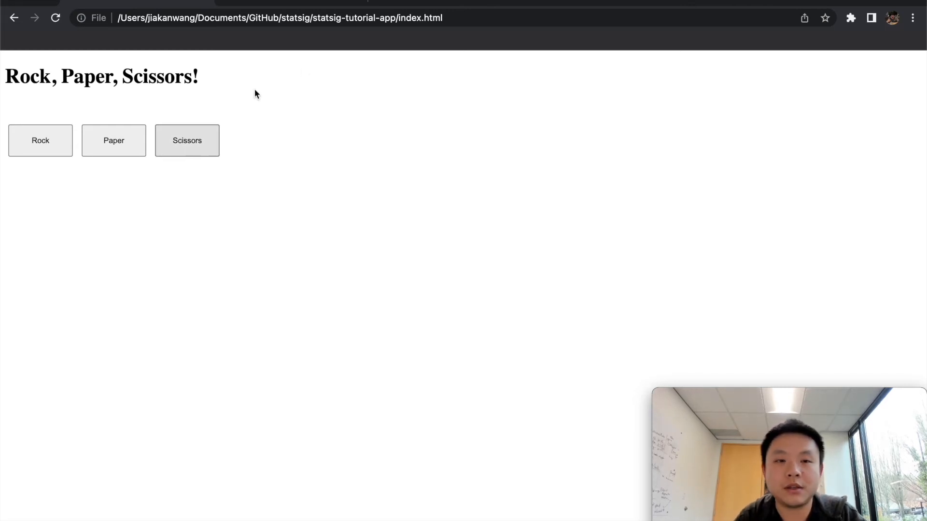
mouse_move(508, 165)
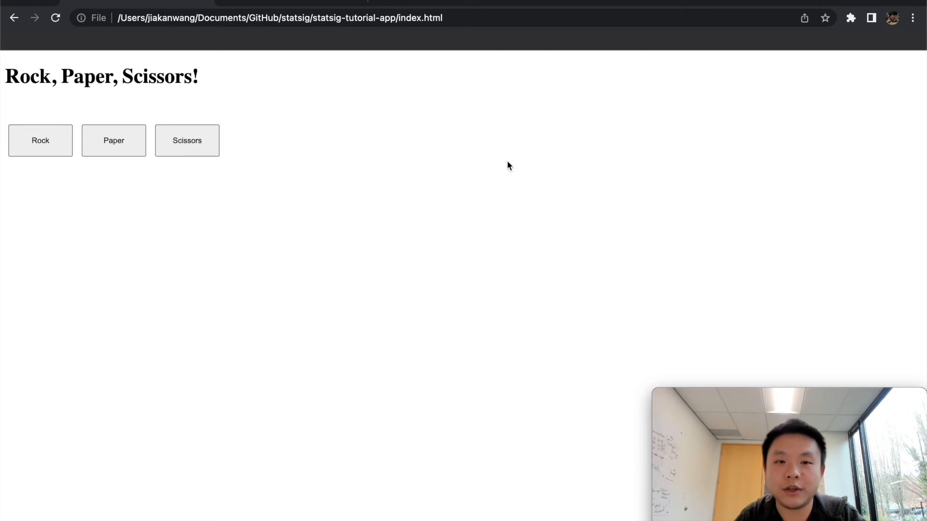
mouse_move(517, 358)
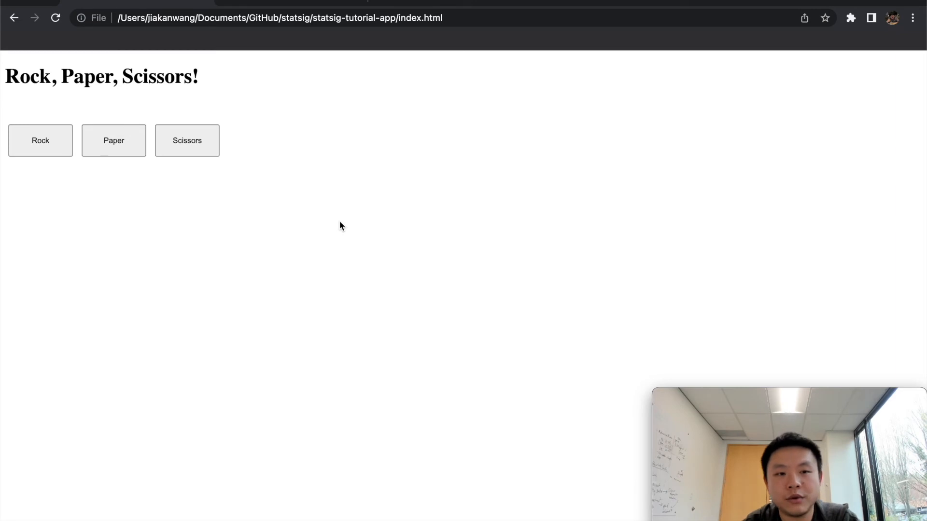
mouse_move(268, 143)
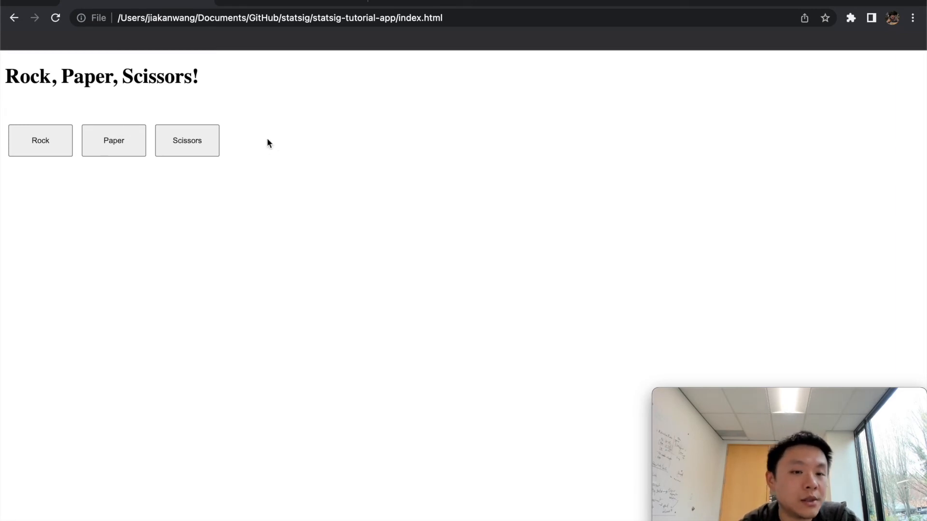
mouse_move(317, 67)
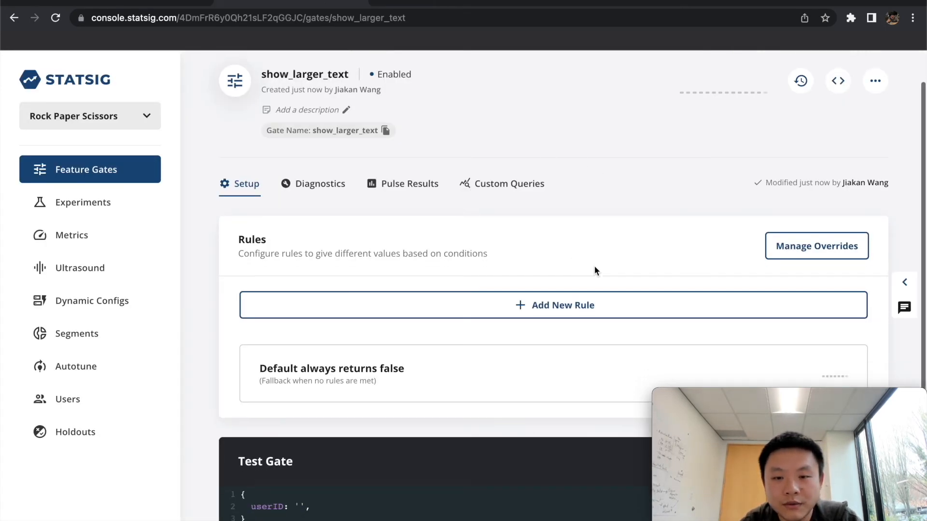
Add a rule named everyone targeting Everyone with 100% pass.
left_click(554, 305)
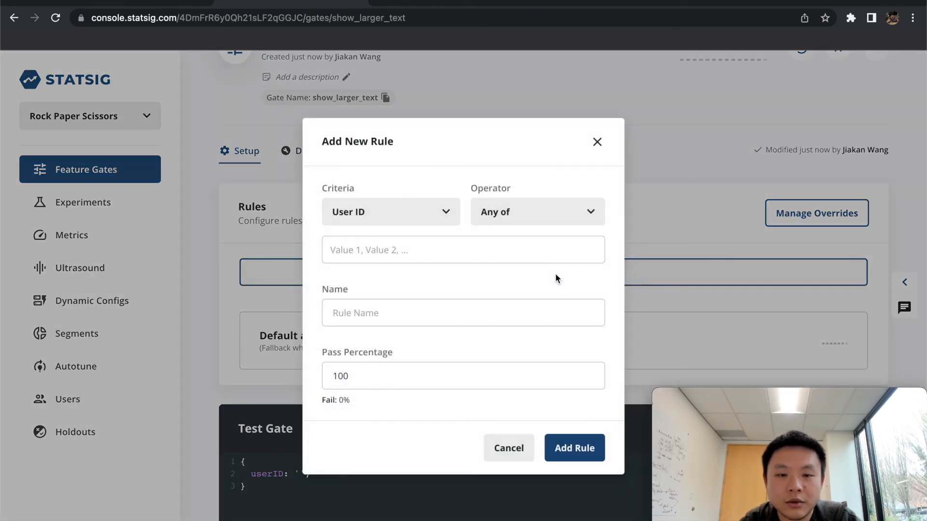
left_click(390, 212)
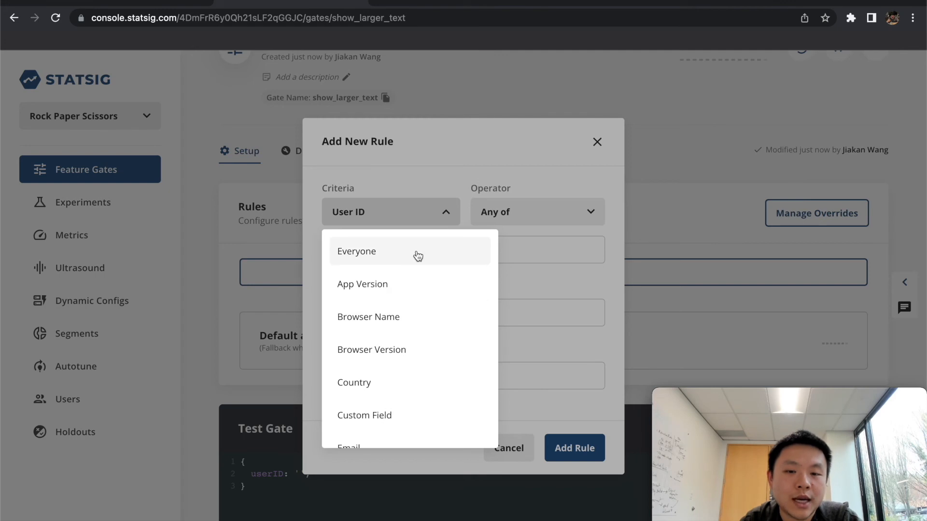
mouse_move(431, 253)
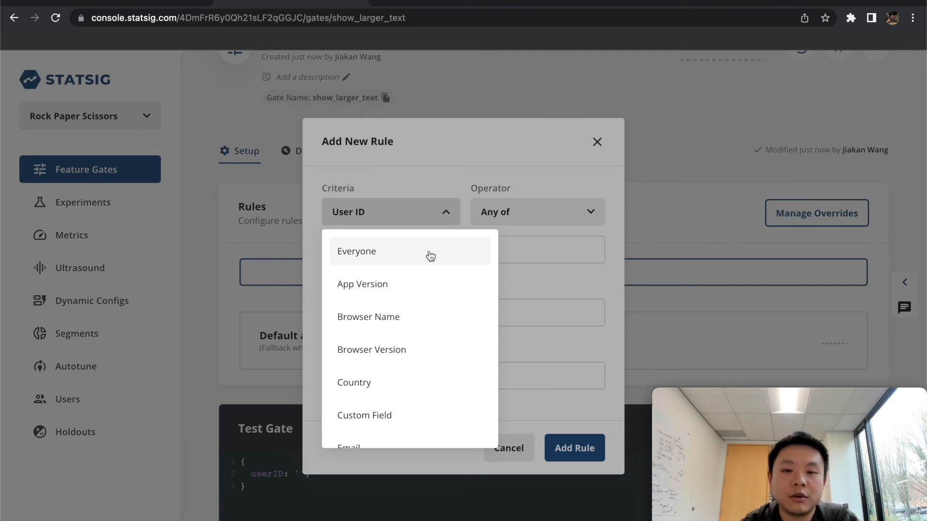
left_click(356, 251)
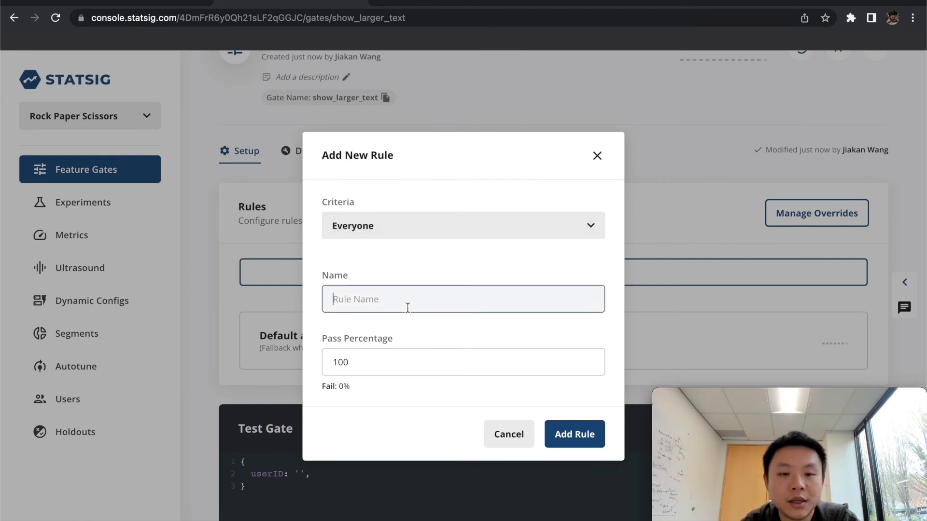
mouse_move(462, 285)
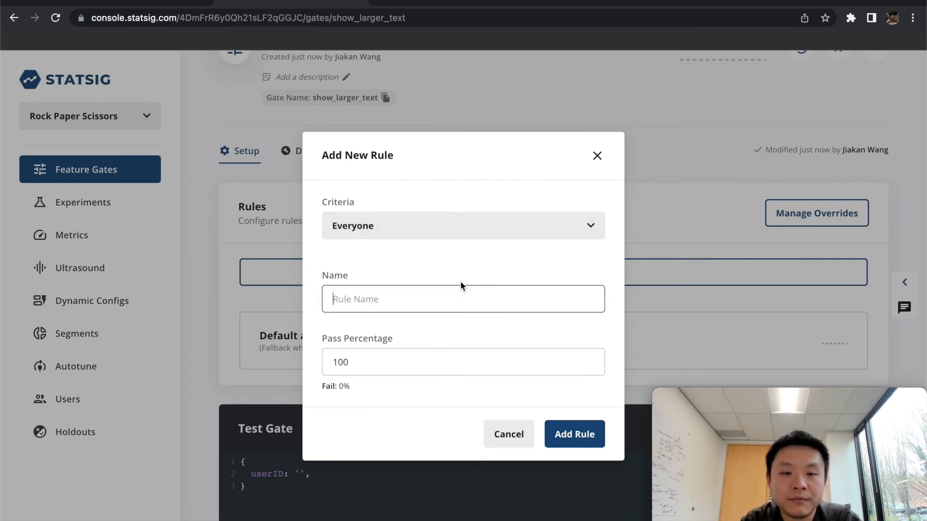
type("everyone")
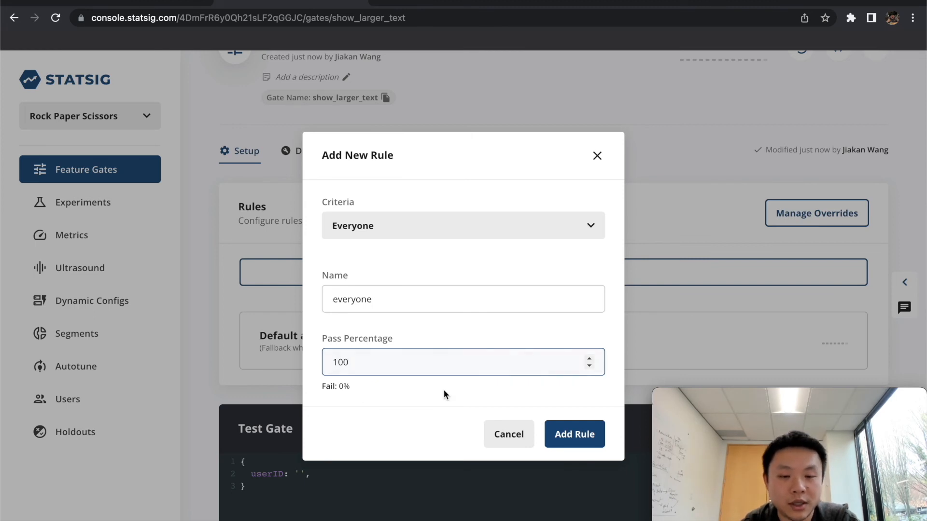
left_click(575, 434)
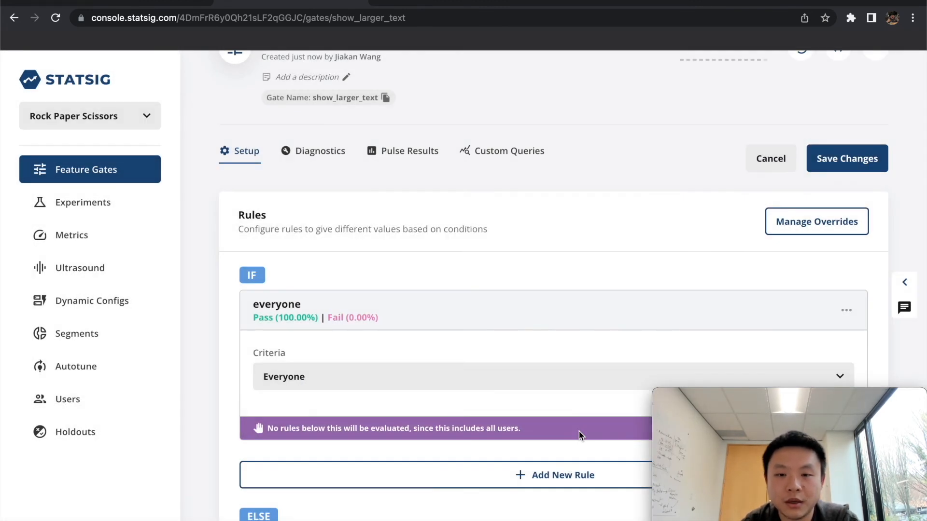
mouse_move(852, 168)
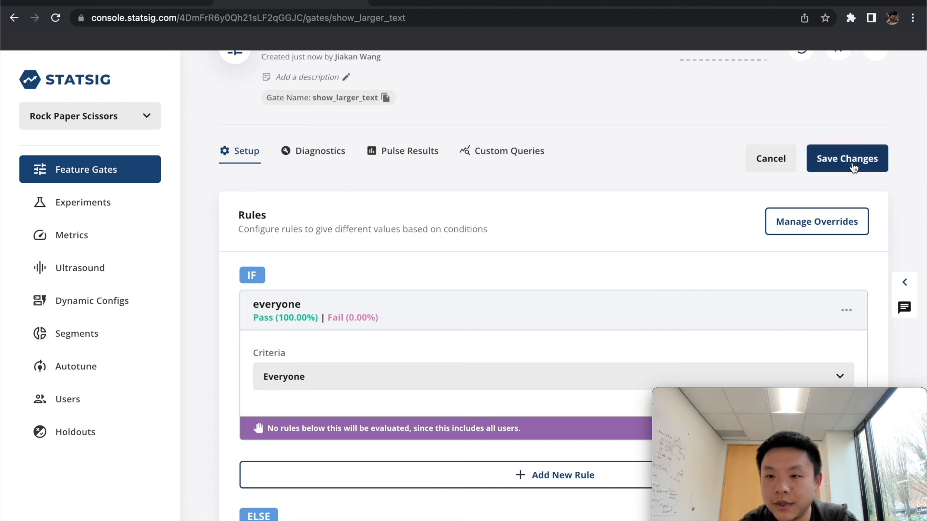
Save the everyone rule on the show_larger_text gate.
left_click(847, 159)
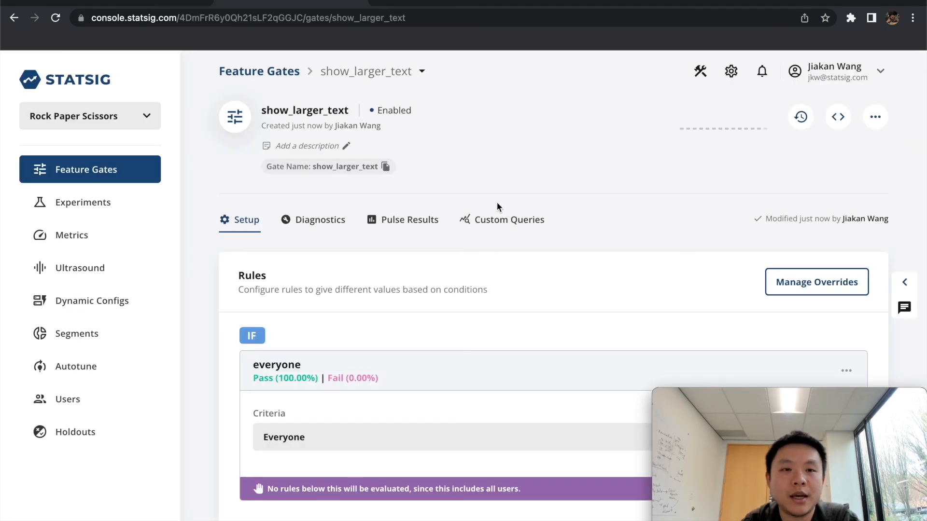
Edit the everyone rule to 0% pass percentage and confirm.
scroll("down", 3)
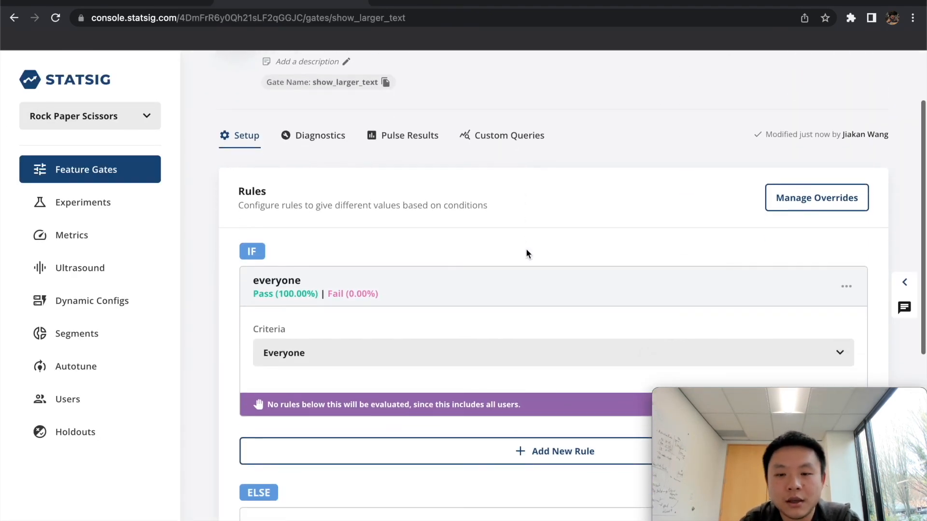
scroll("down", 3)
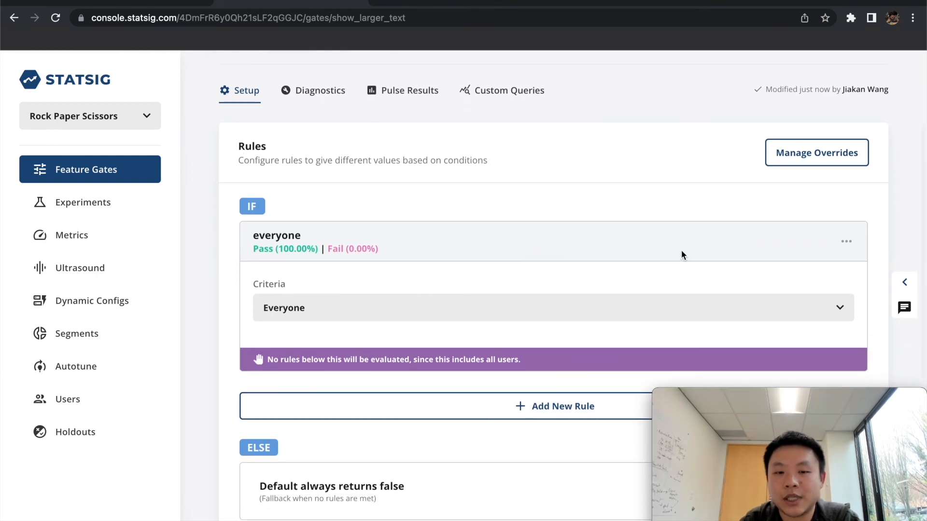
mouse_move(705, 263)
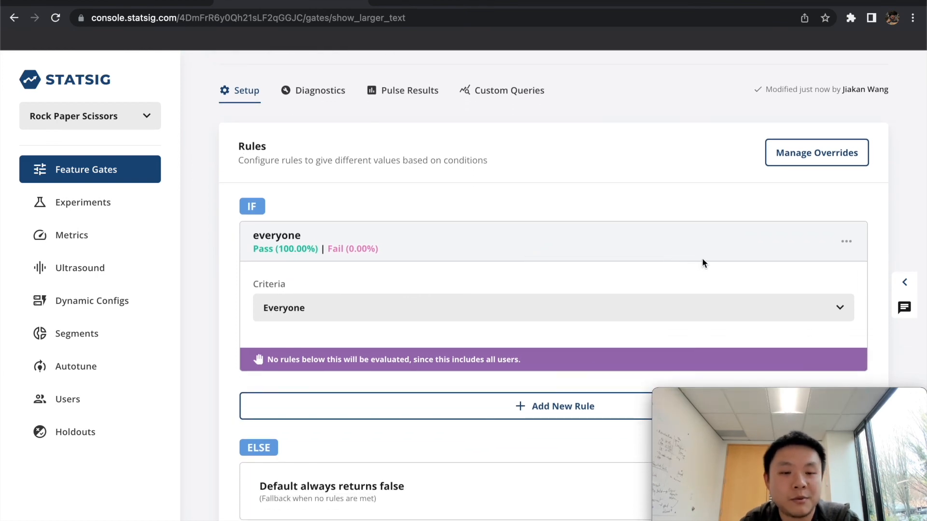
mouse_move(776, 257)
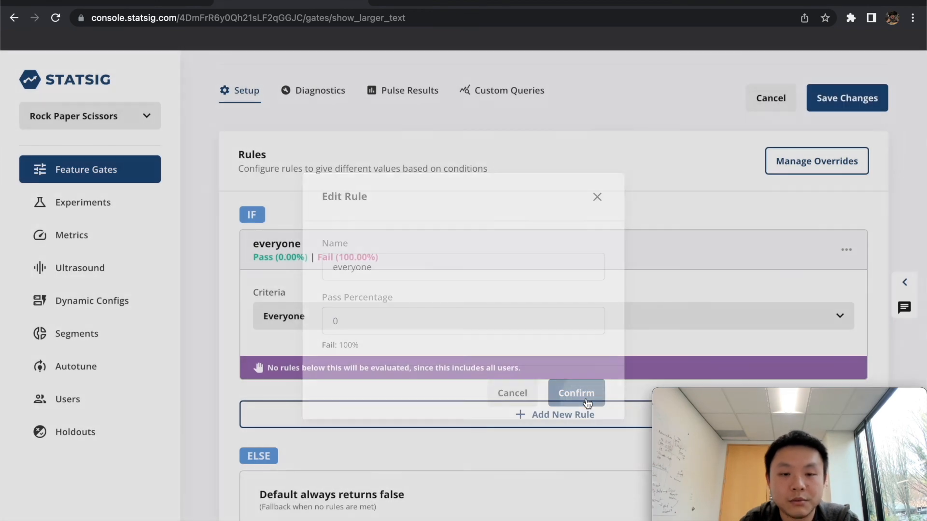
left_click(576, 393)
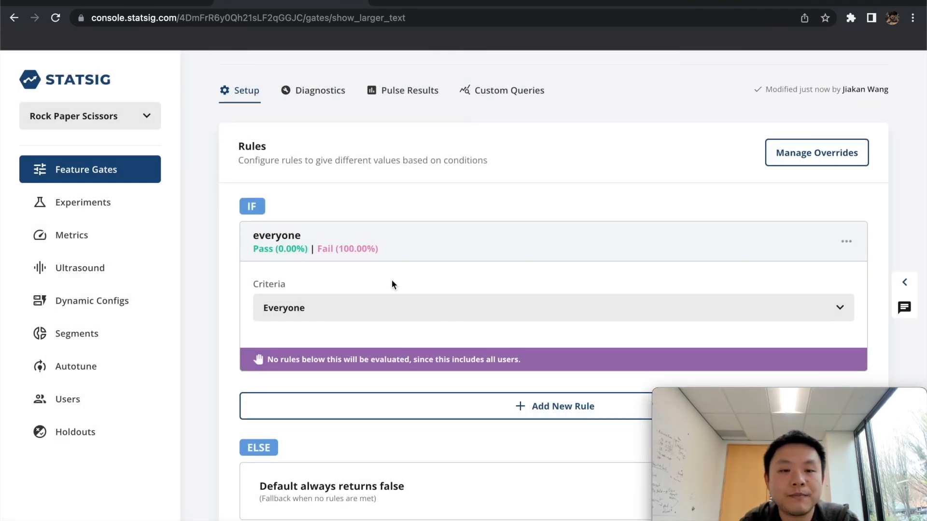